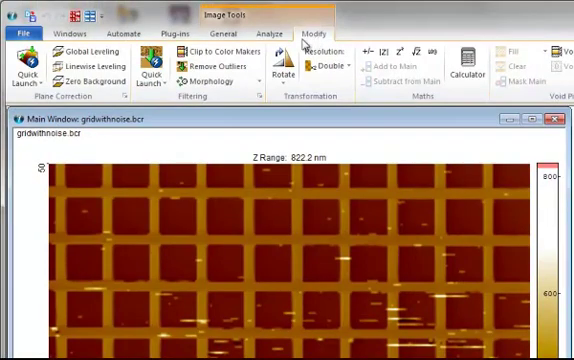
Browse the de-spiking filter presets, then bring up the ECTFE_SV.002 scan window.
{"action": "left_click", "coordinate": [153, 63]}
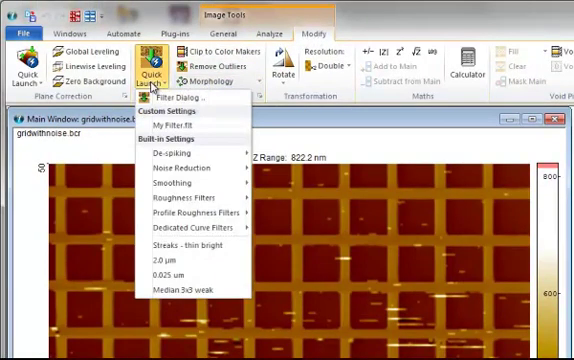
{"action": "left_click", "coordinate": [173, 155]}
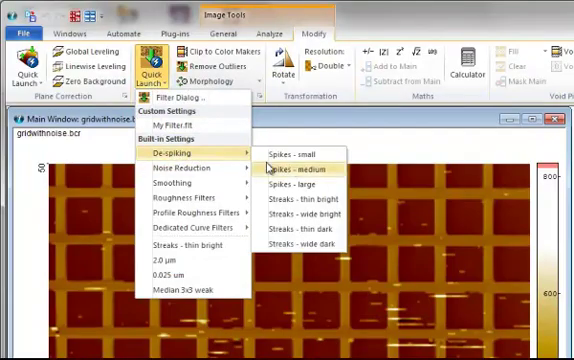
{"action": "left_click", "coordinate": [290, 160]}
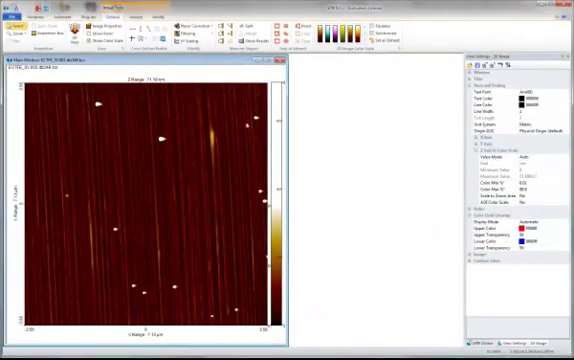
{"action": "left_click", "coordinate": [152, 16]}
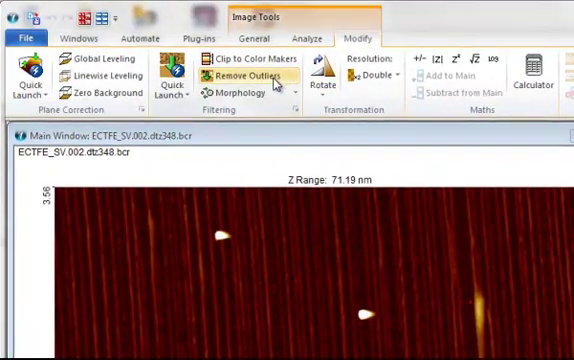
Open Remove Outliers for particles and step the detection level down and back up.
{"action": "left_click", "coordinate": [249, 75]}
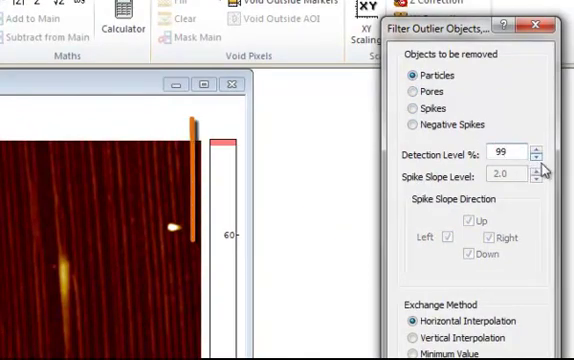
{"action": "left_click", "coordinate": [544, 161]}
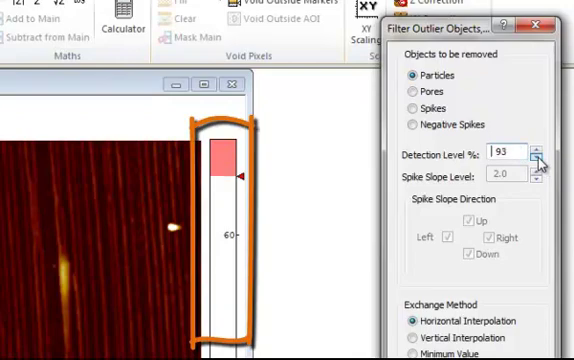
{"action": "left_click", "coordinate": [538, 161]}
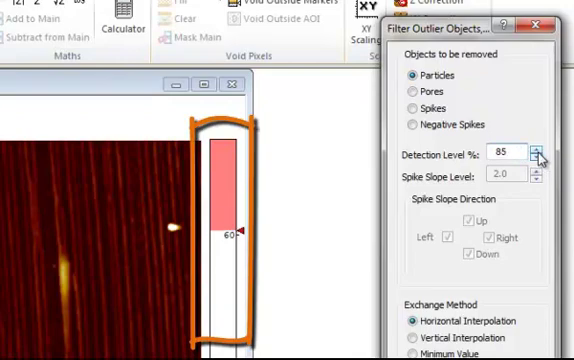
{"action": "left_click", "coordinate": [540, 150]}
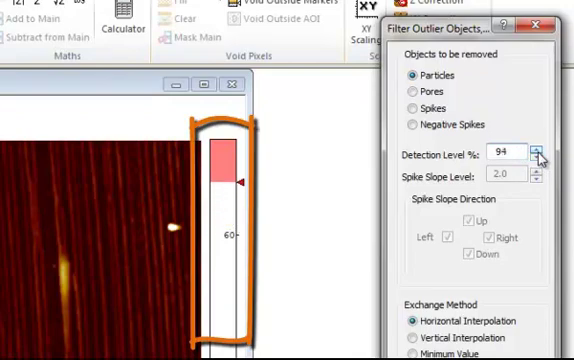
{"action": "left_click", "coordinate": [540, 150]}
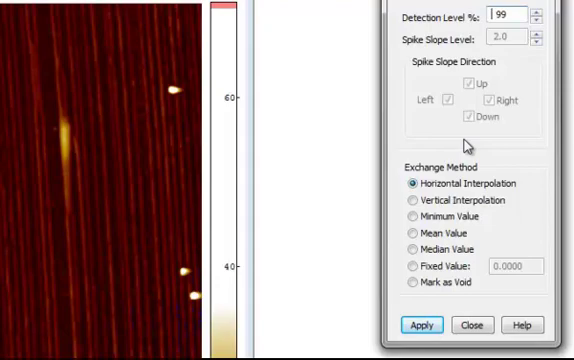
{"action": "mouse_move", "coordinate": [443, 178]}
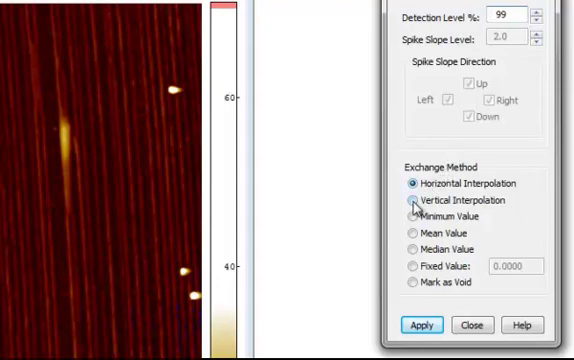
Choose Vertical Interpolation as the exchange method at 99% detection level.
{"action": "left_click", "coordinate": [411, 200]}
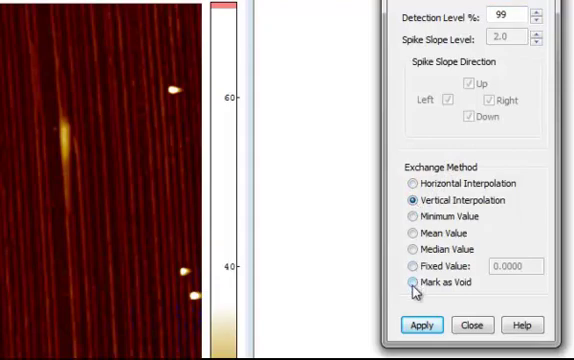
{"action": "left_click", "coordinate": [408, 310]}
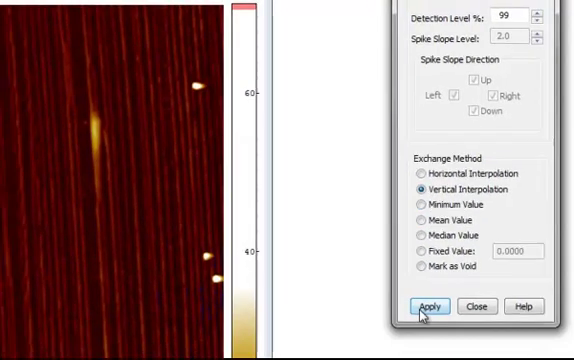
Apply the vertical-interpolation outlier filter five times, shrinking the Z range to about 25.7 nm.
{"action": "left_click", "coordinate": [432, 306]}
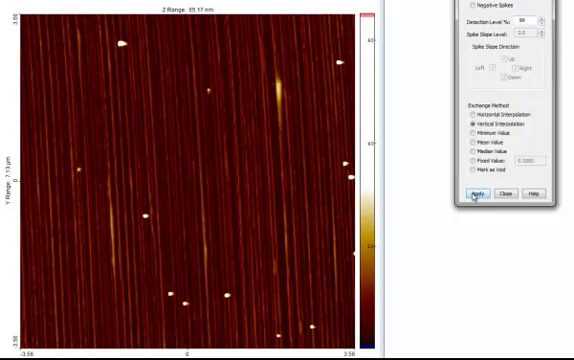
{"action": "left_click", "coordinate": [469, 196]}
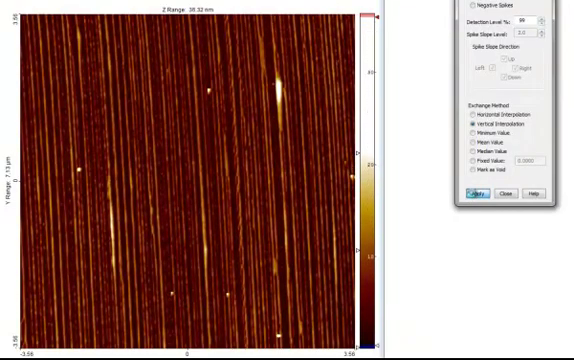
{"action": "left_click", "coordinate": [476, 196]}
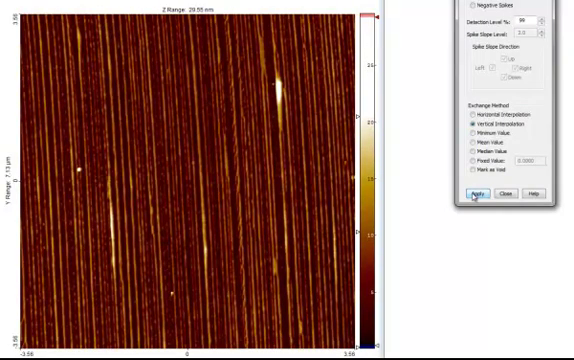
{"action": "left_click", "coordinate": [473, 195]}
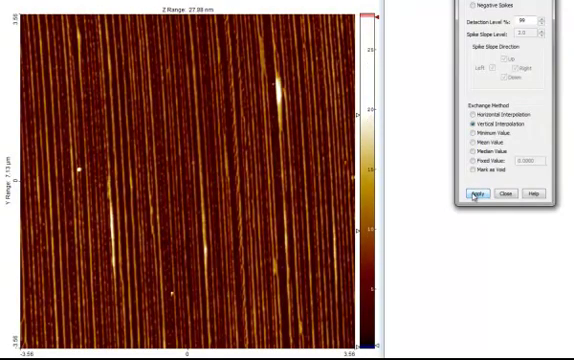
{"action": "left_click", "coordinate": [468, 196]}
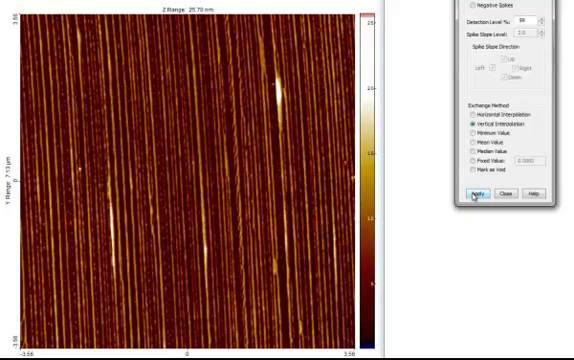